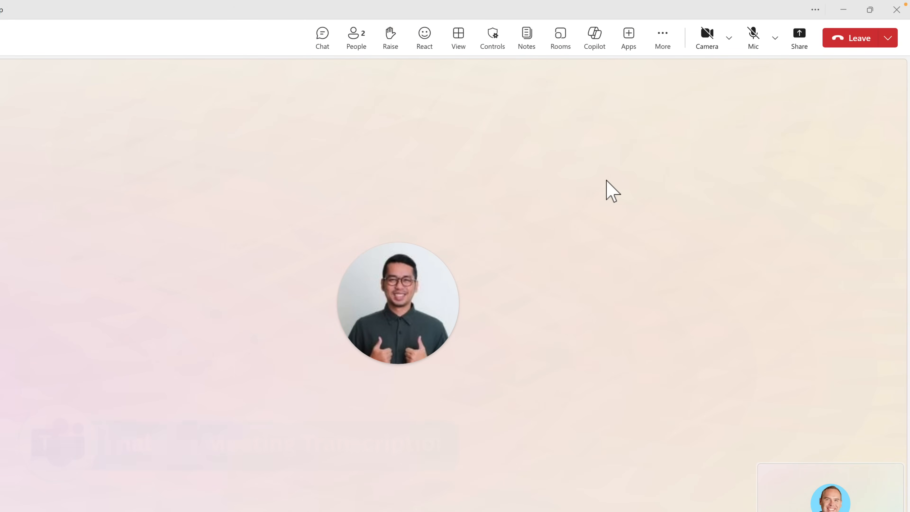
Bring up the meeting's Record and transcribe choices from the More options.
left_click(753, 33)
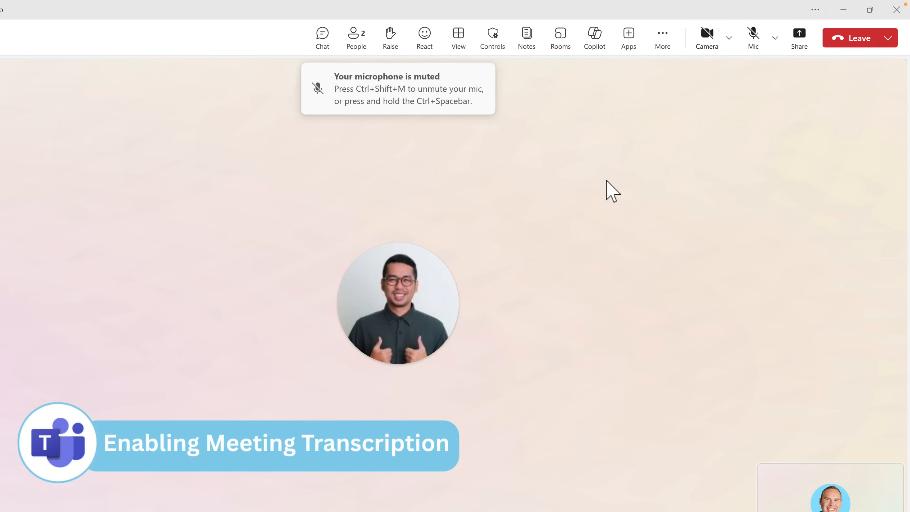
left_click(662, 33)
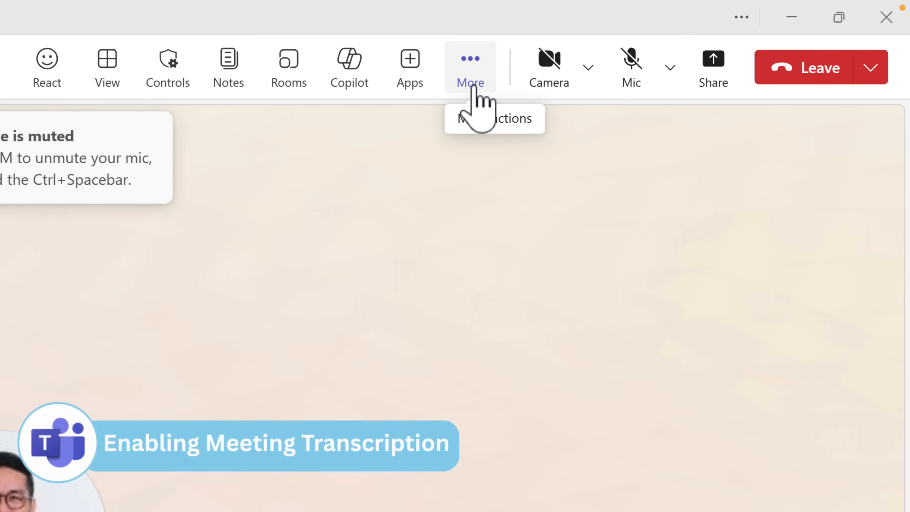
left_click(470, 67)
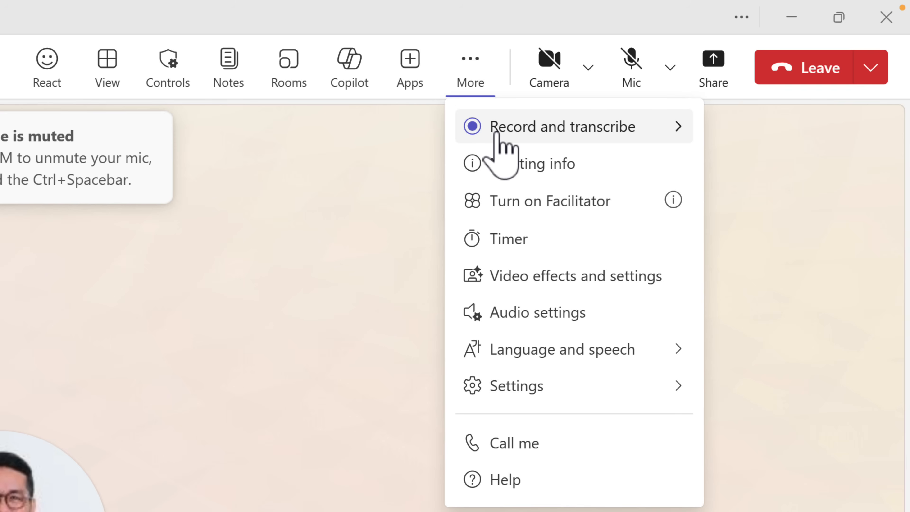
left_click(574, 126)
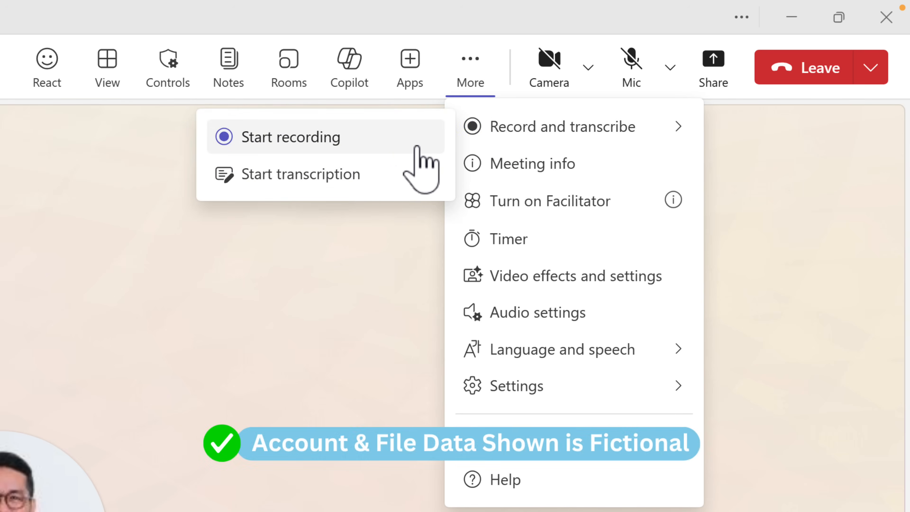
mouse_move(325, 174)
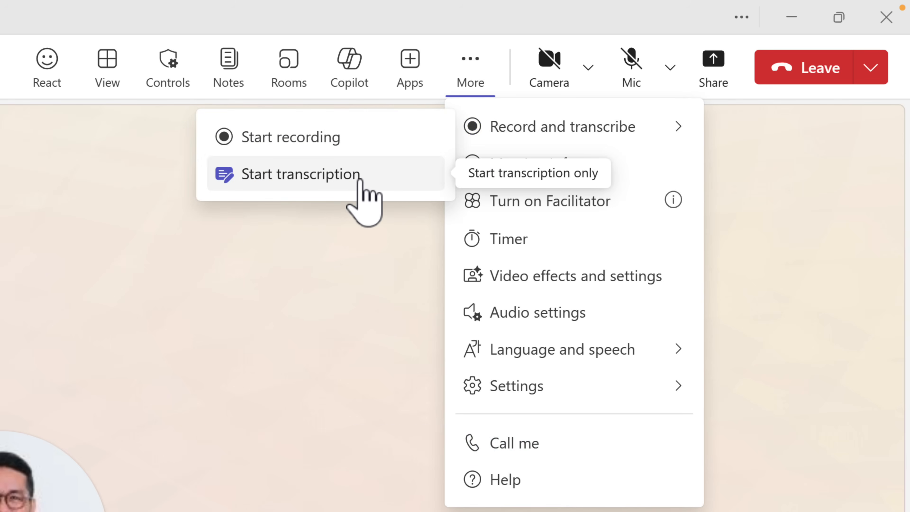
Start transcription with English (UK) confirmed as the spoken language.
left_click(301, 173)
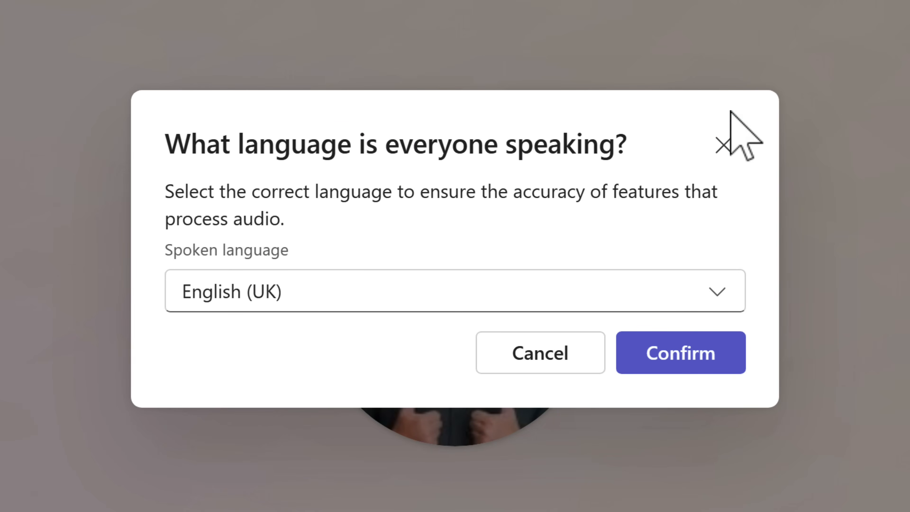
left_click(680, 352)
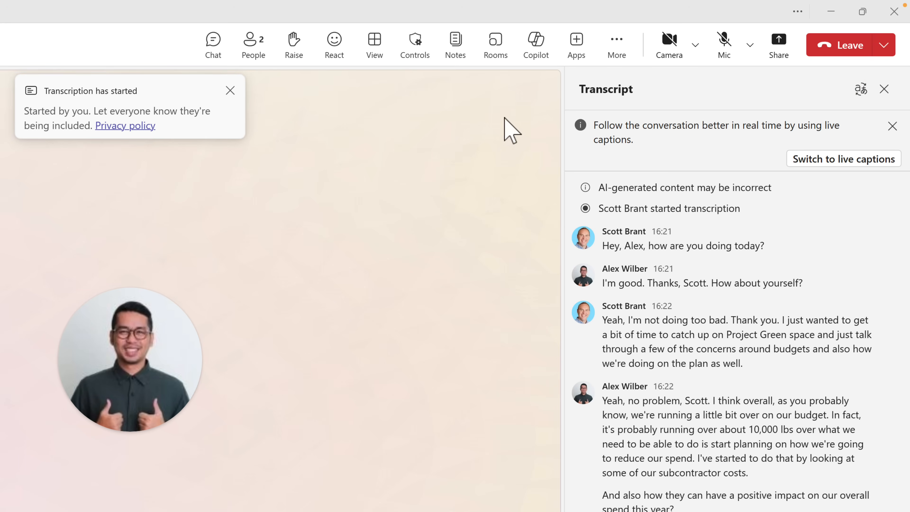
mouse_move(536, 44)
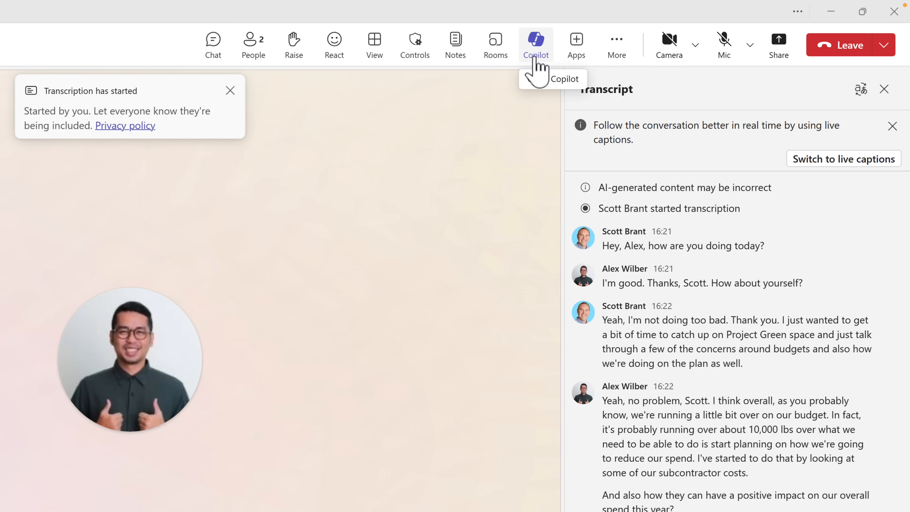
Ask Copilot in the meeting chat to summarise the meeting so far.
left_click(535, 45)
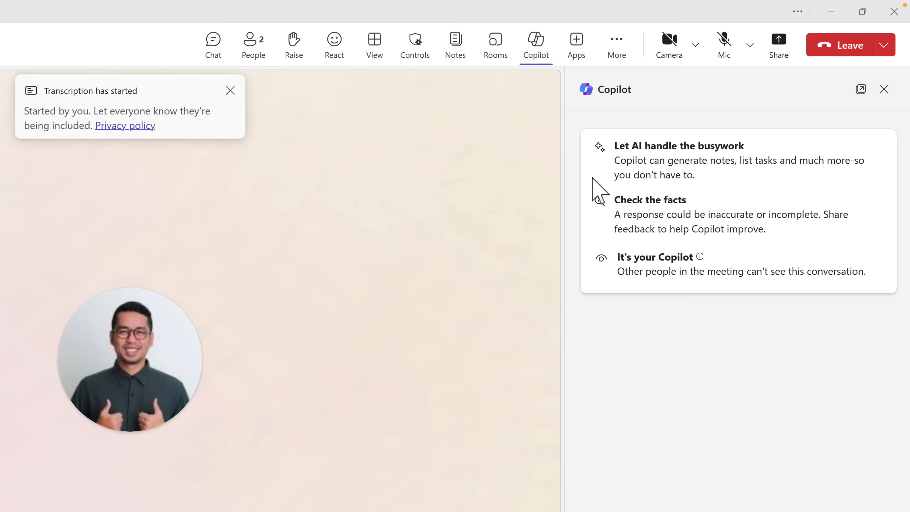
scroll("down", 3)
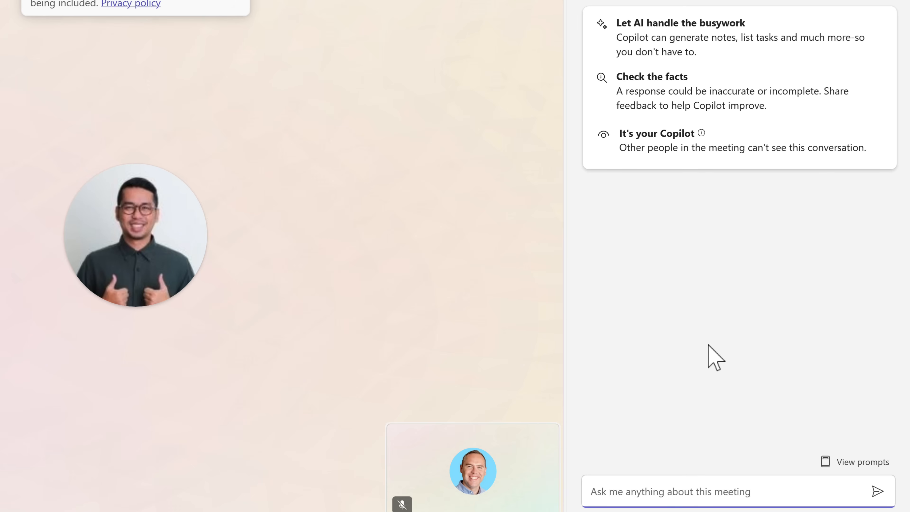
left_click(878, 491)
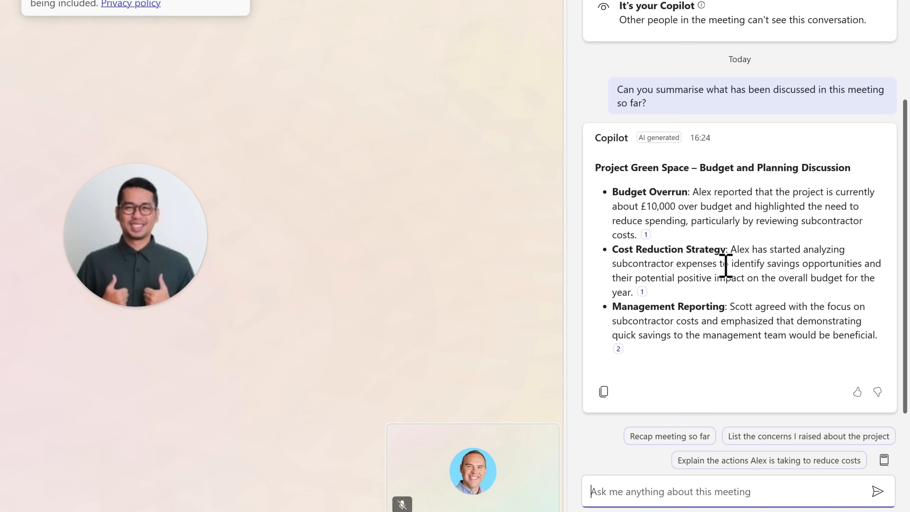
Ask Copilot for a task list of current tasks, then return to the live transcript.
left_click(894, 491)
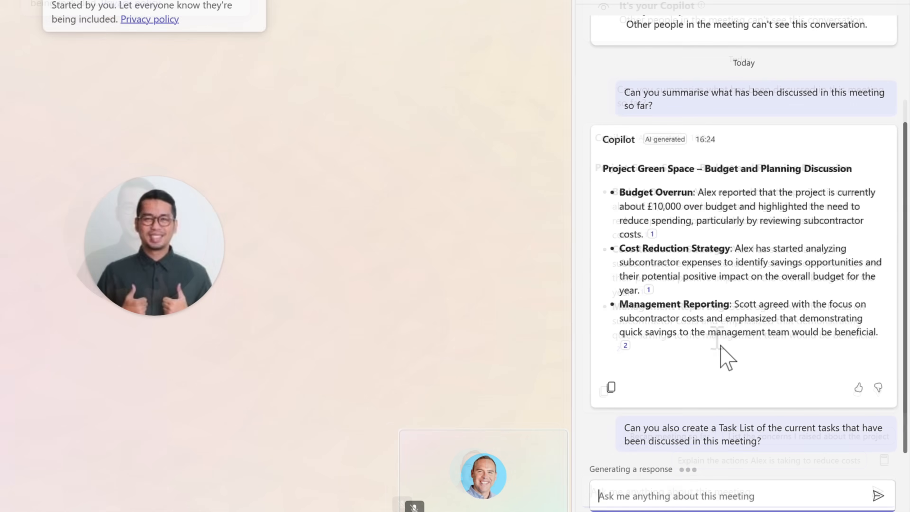
scroll("down", 3)
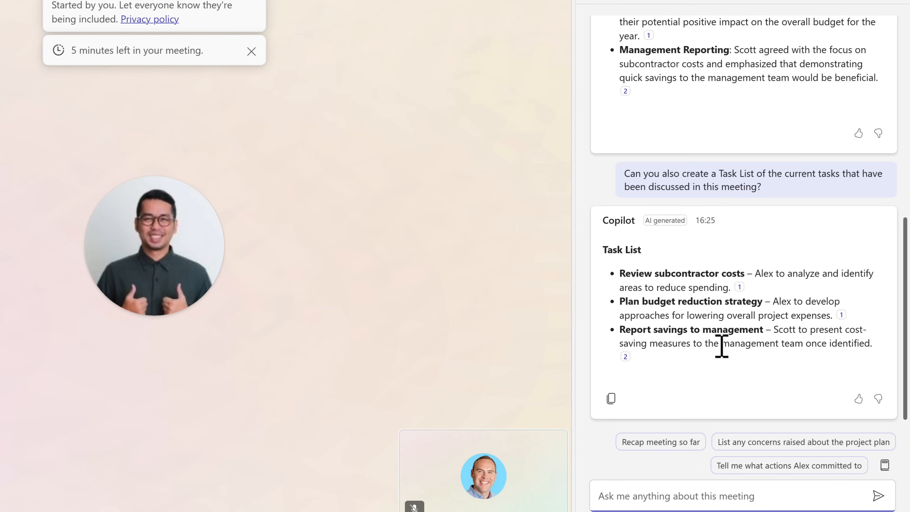
mouse_move(732, 118)
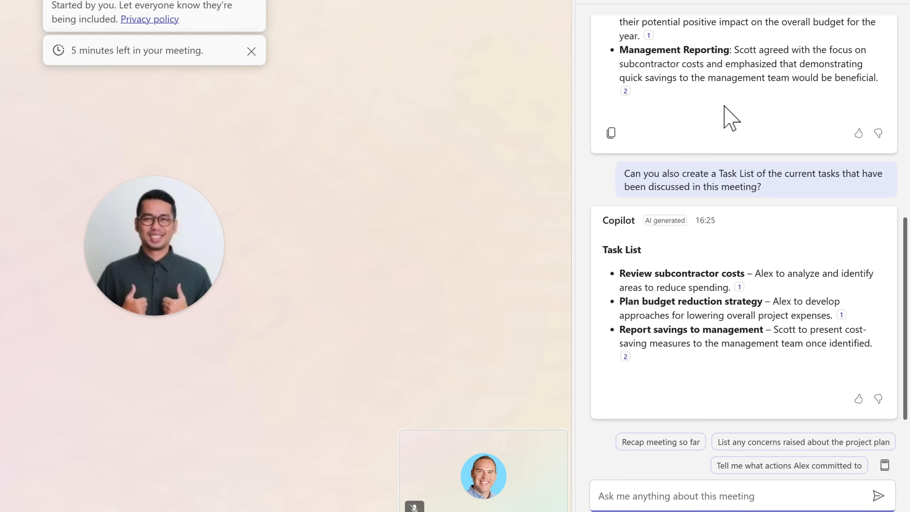
mouse_move(820, 124)
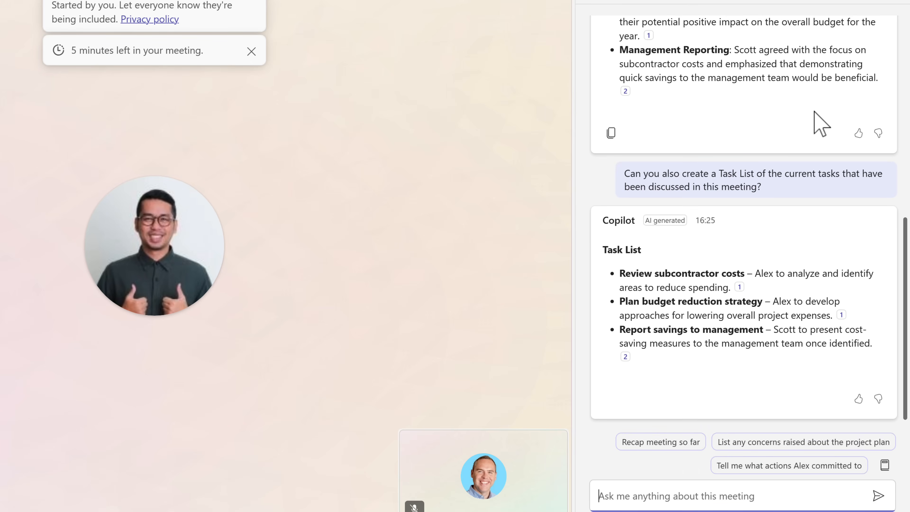
left_click(251, 51)
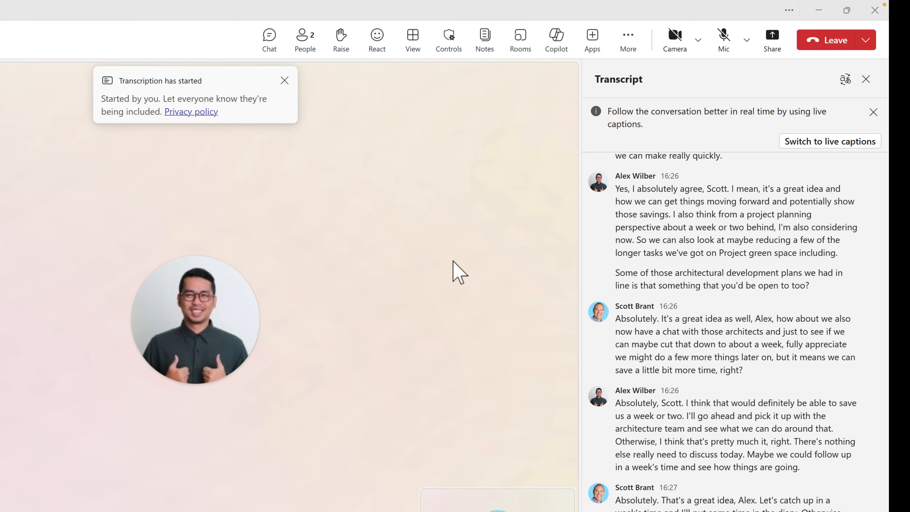
mouse_move(416, 307)
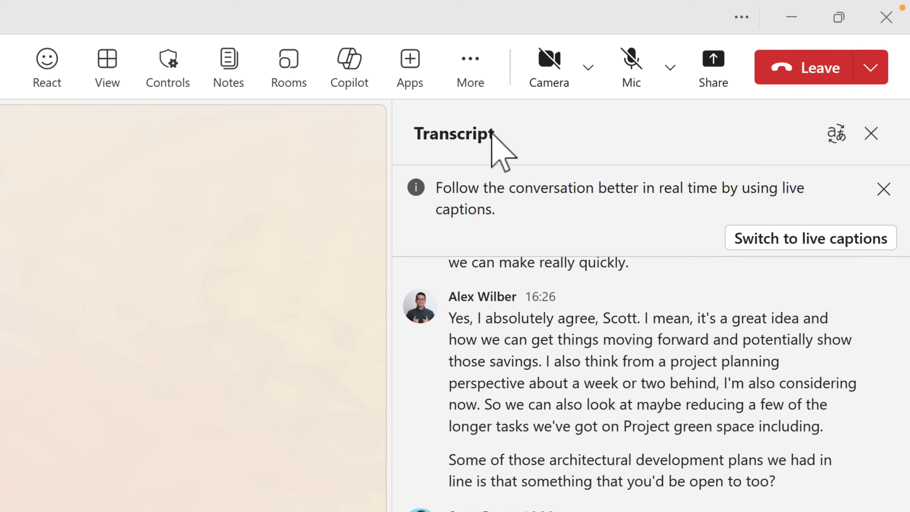
End the meeting for everyone via the Leave dropdown and confirm.
left_click(470, 67)
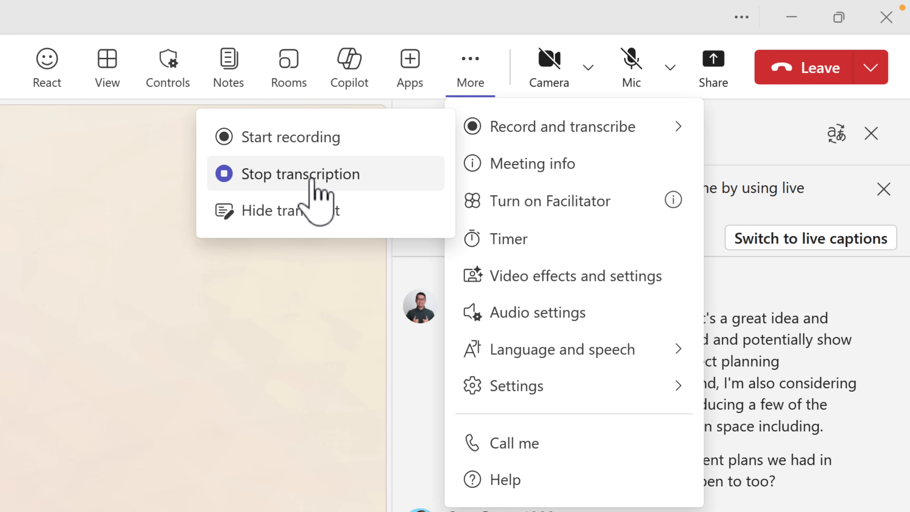
mouse_move(760, 125)
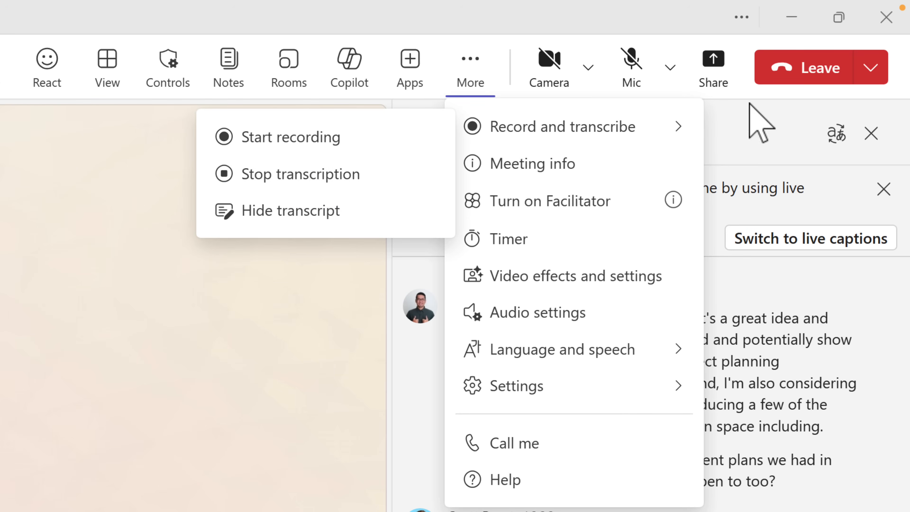
left_click(868, 66)
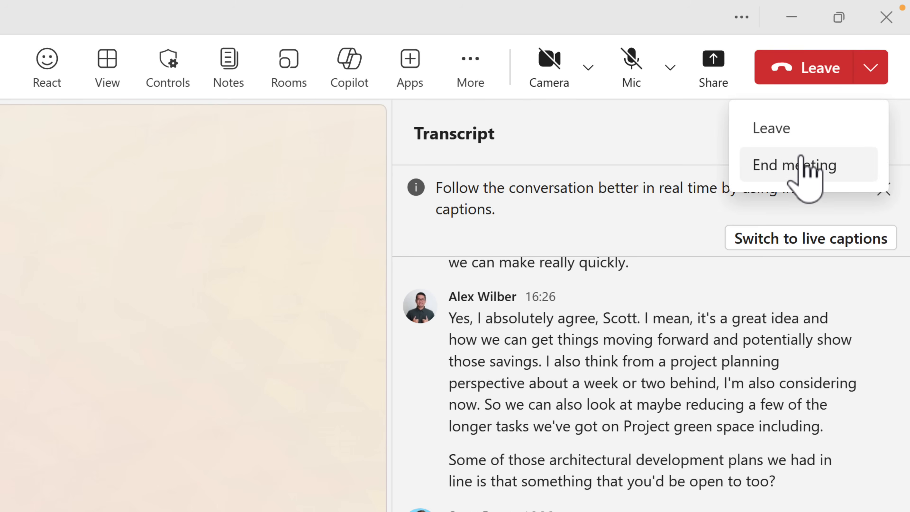
mouse_move(789, 200)
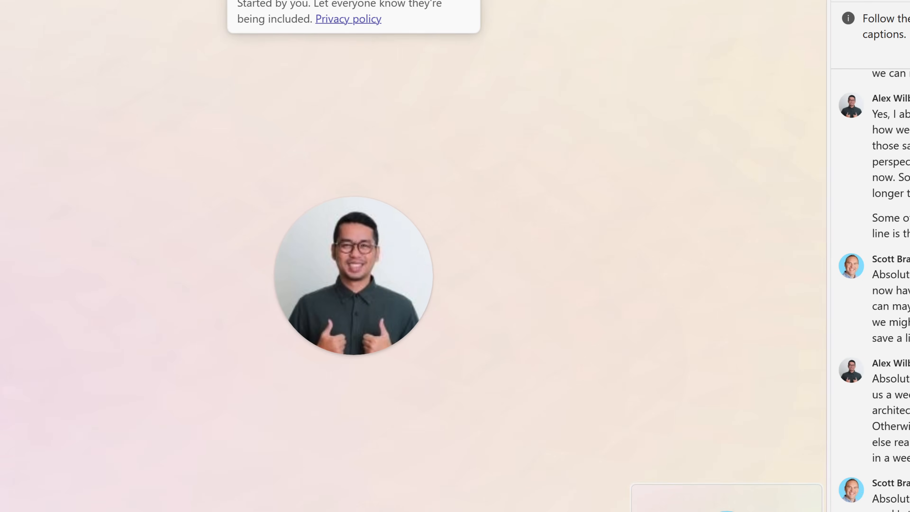
left_click(643, 267)
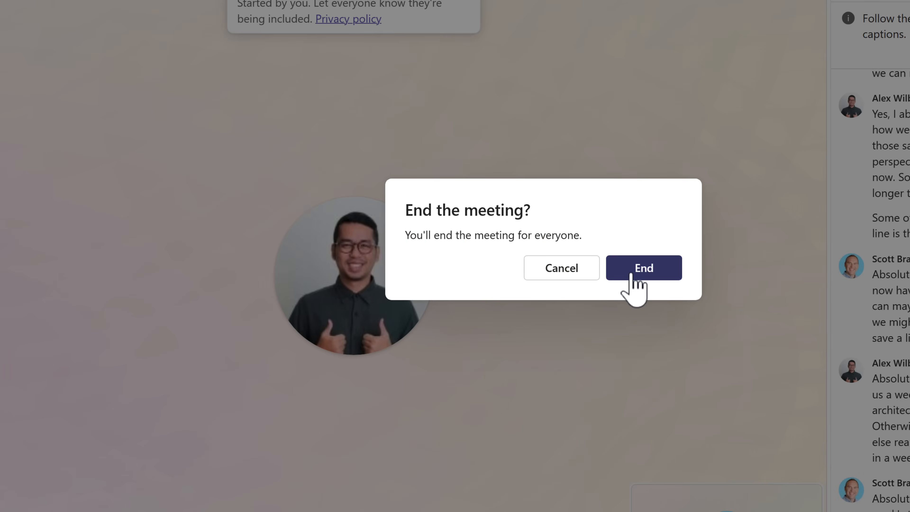
left_click(643, 267)
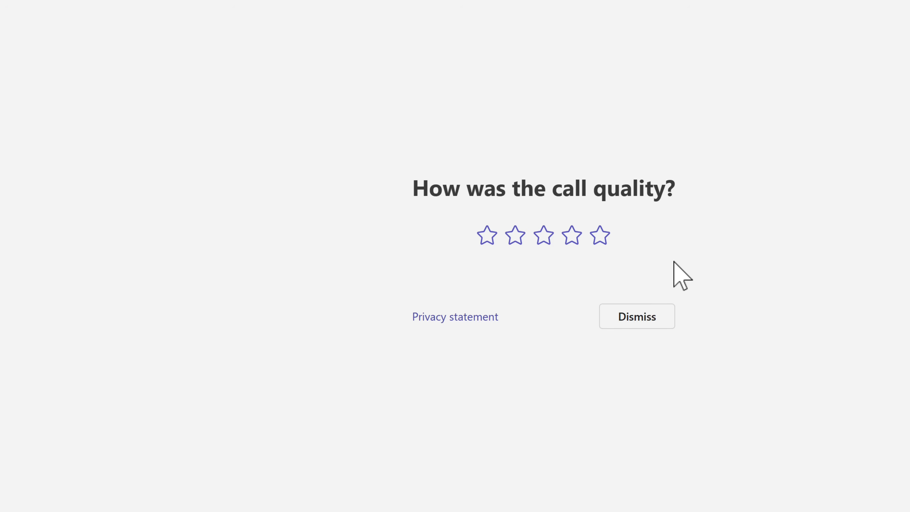
Dismiss the call quality survey and open Friday's Project GreenSpace Catch-Up meeting.
left_click(636, 316)
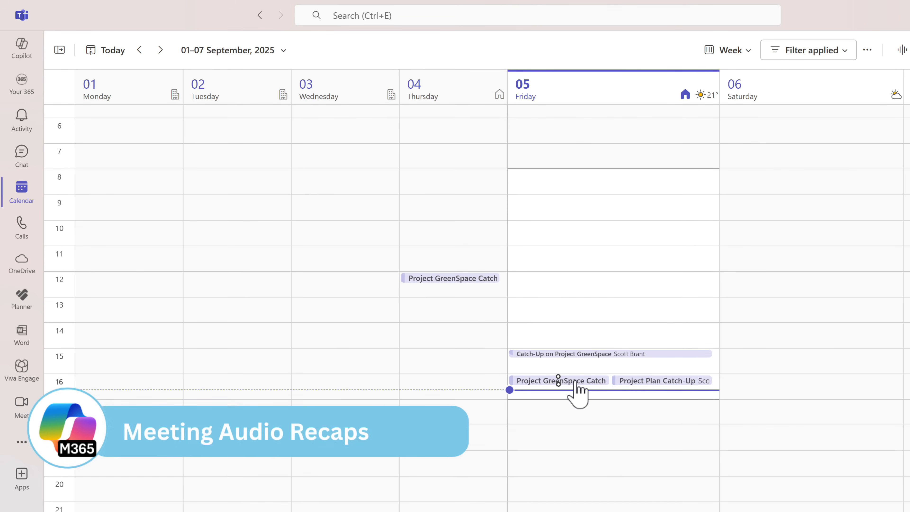
left_click(557, 380)
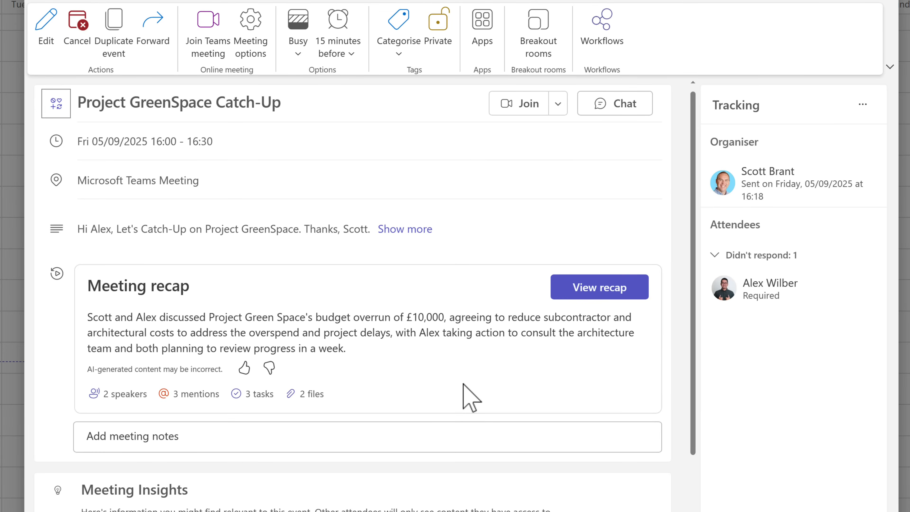
mouse_move(116, 394)
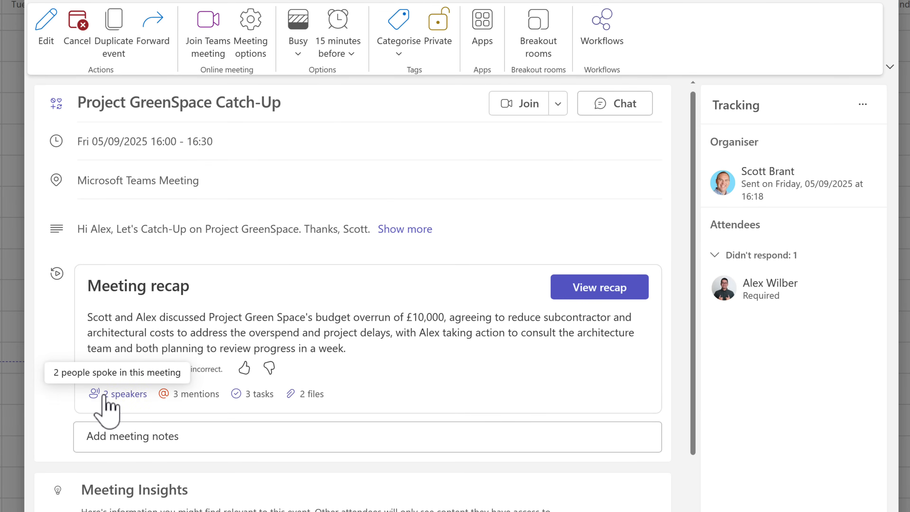
Check the recap card's 3 mentions and 3 follow-up tasks.
left_click(196, 393)
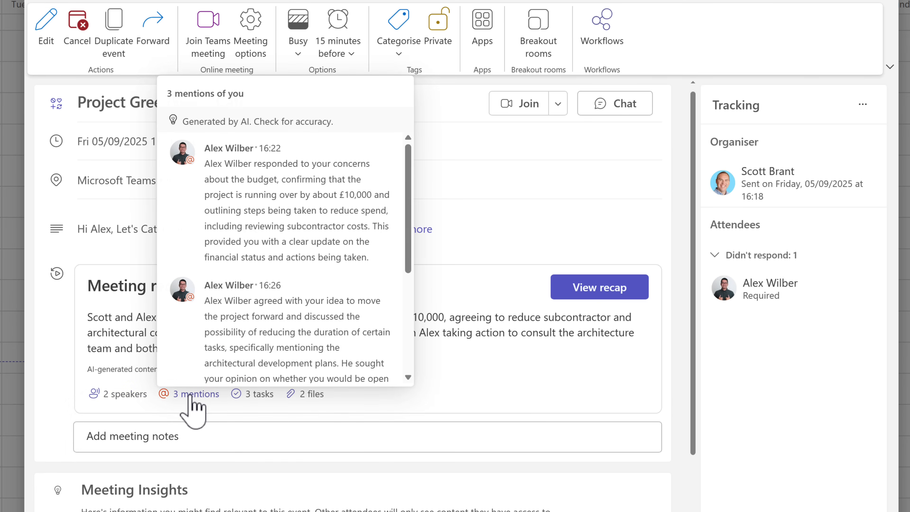
mouse_move(259, 393)
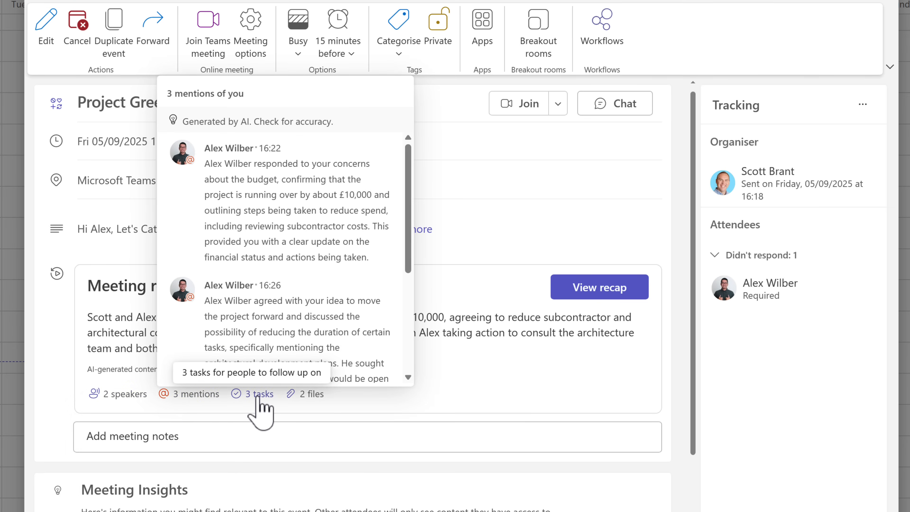
left_click(257, 393)
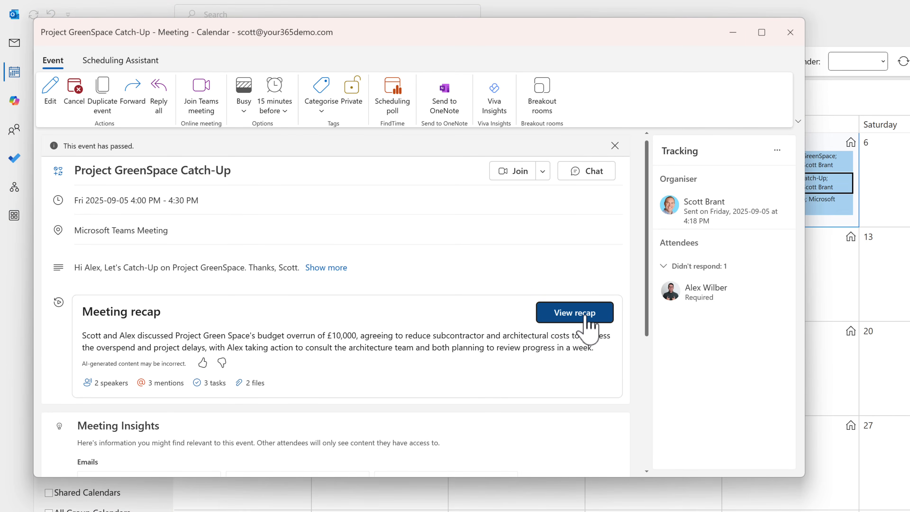
View the full Project GreenSpace Catch-Up recap with AI notes and tasks from the Outlook event.
left_click(573, 312)
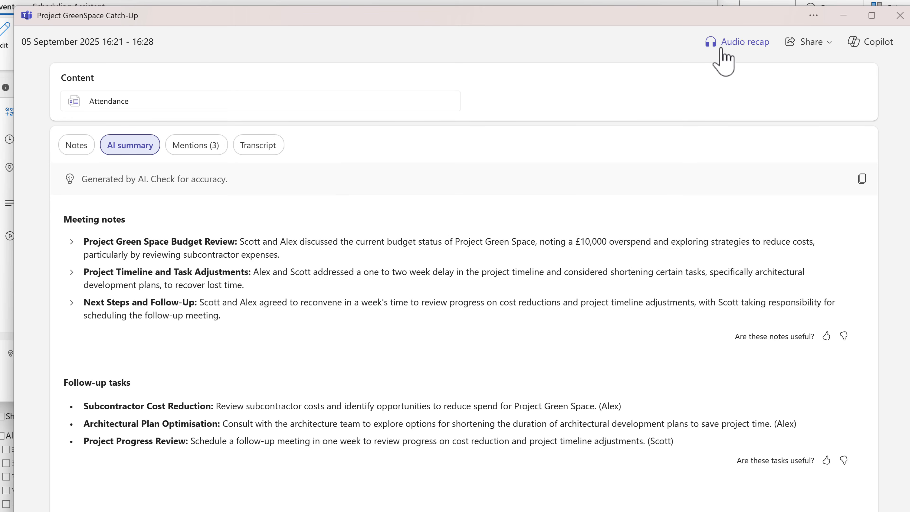
Generate an executive-style audio recap of the last 24 hours with the meeting ticked.
left_click(745, 41)
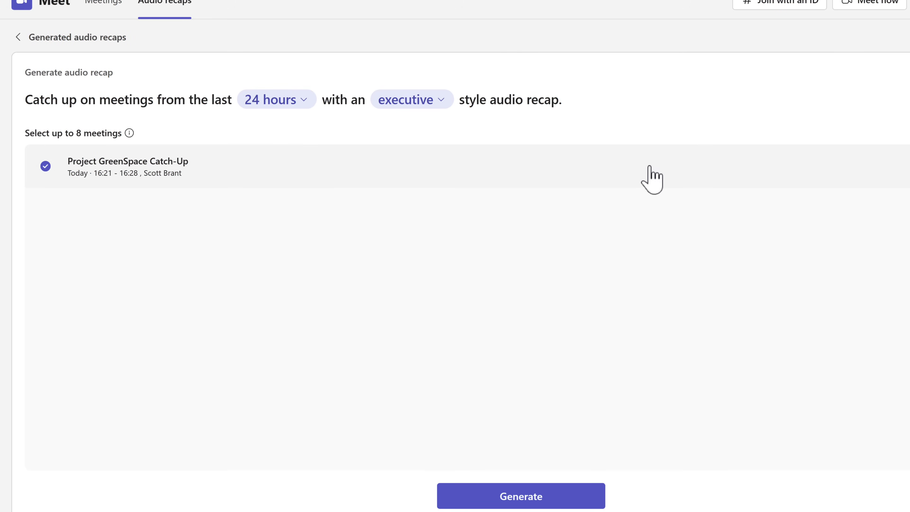
mouse_move(645, 187)
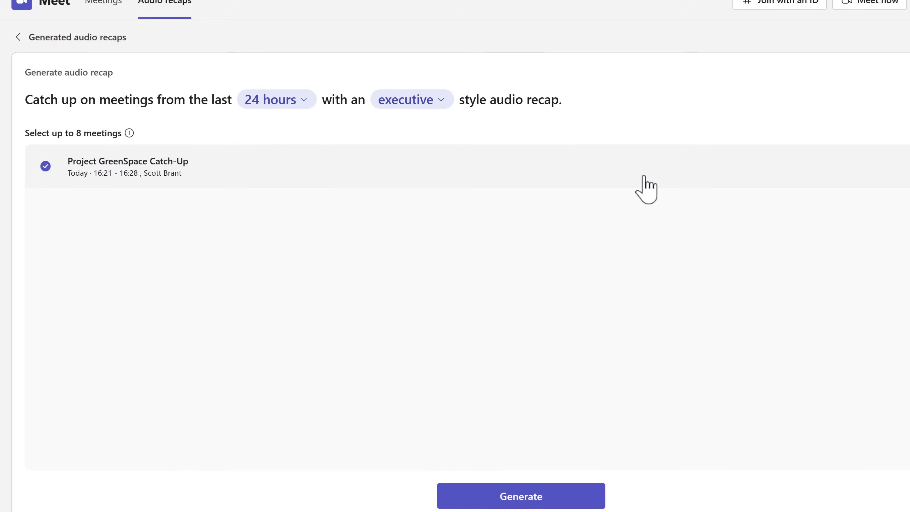
left_click(276, 99)
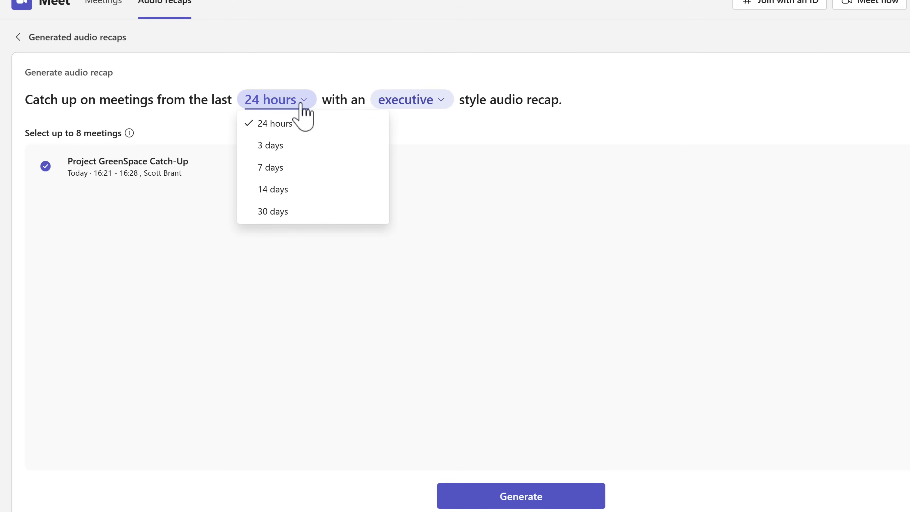
mouse_move(288, 210)
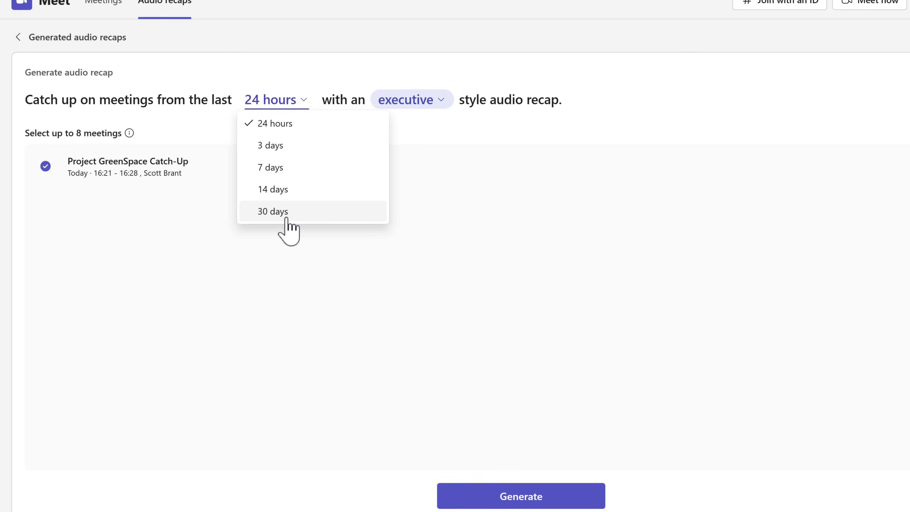
mouse_move(418, 121)
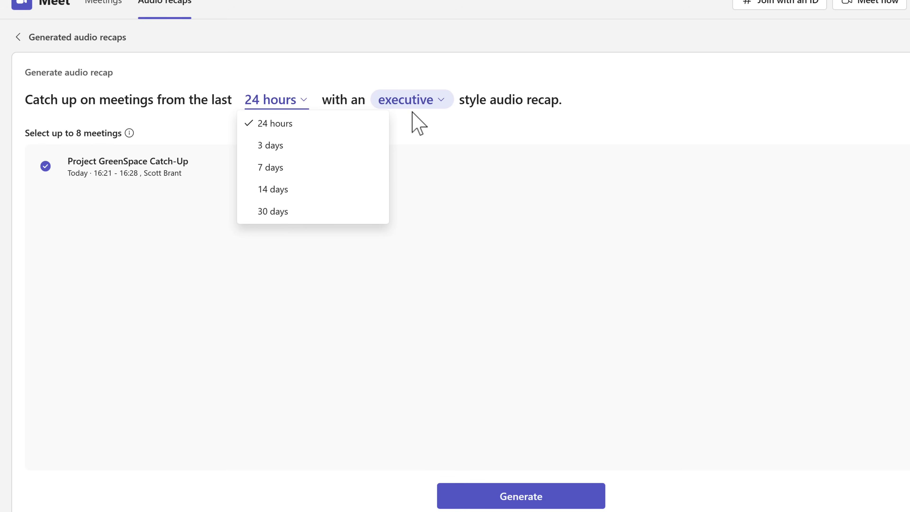
left_click(411, 99)
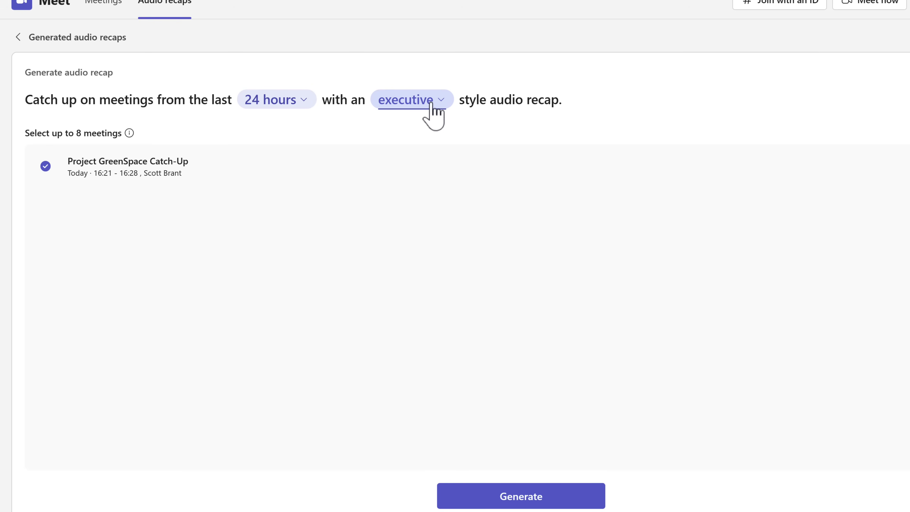
mouse_move(499, 355)
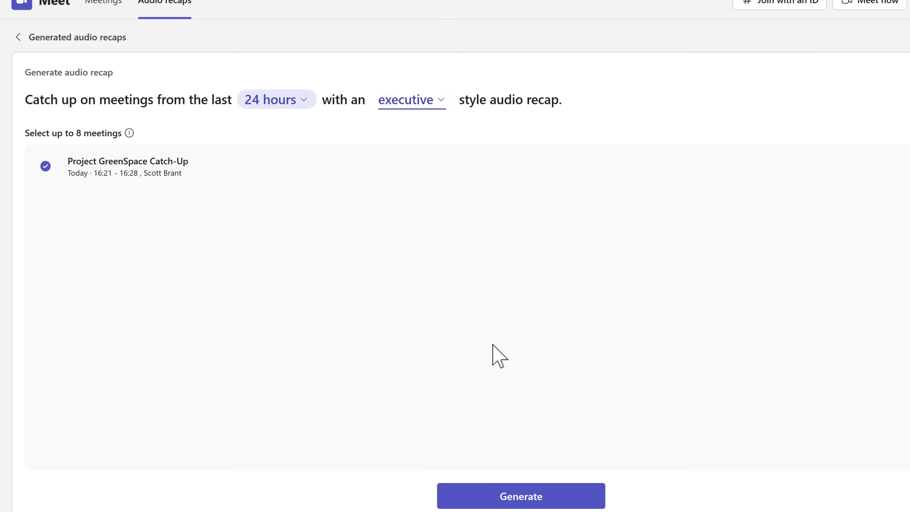
left_click(520, 496)
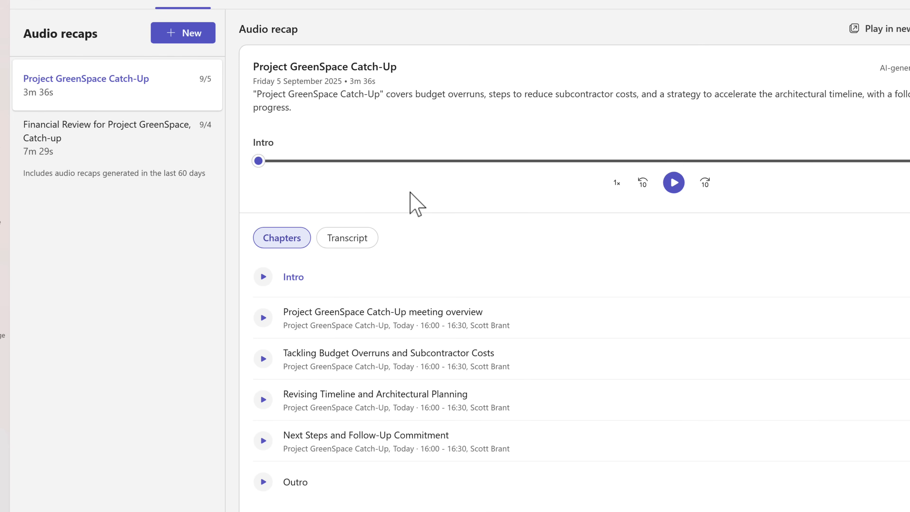
mouse_move(533, 211)
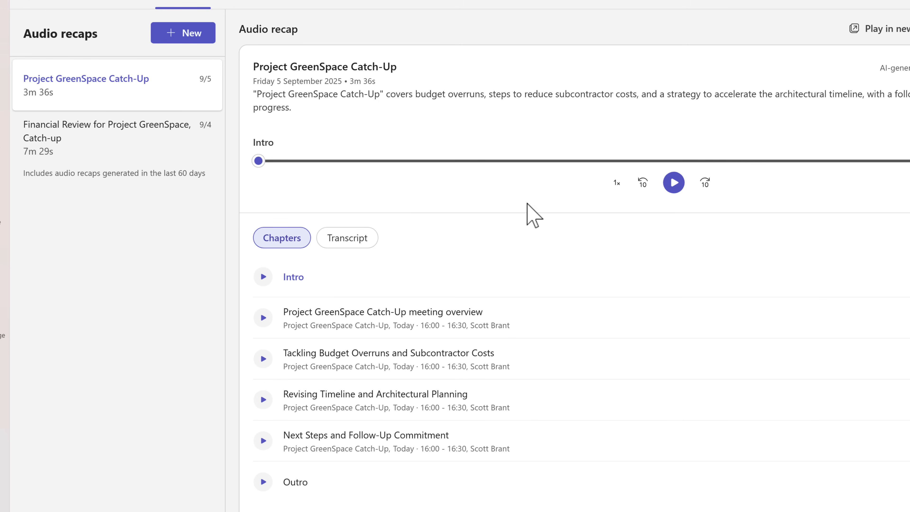
Play the audio recap through its opening chapters, then pause at budget overruns.
left_click(672, 182)
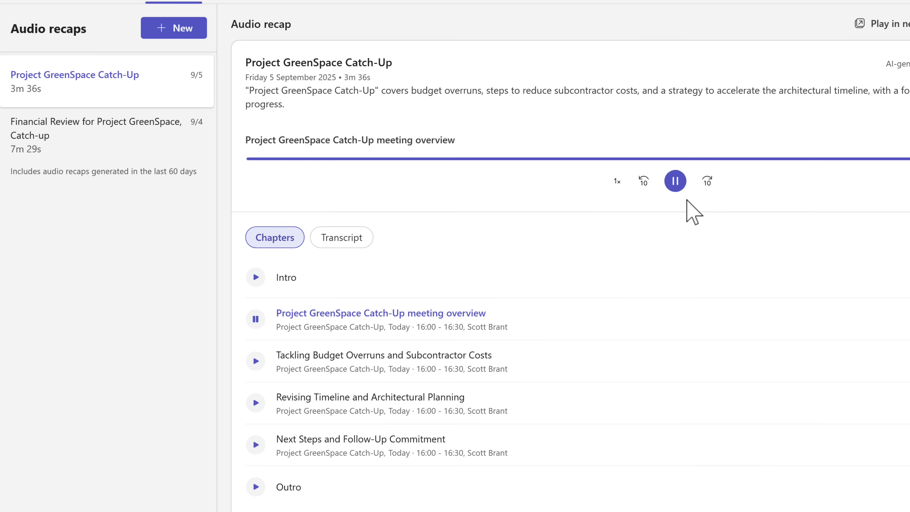
left_click(675, 181)
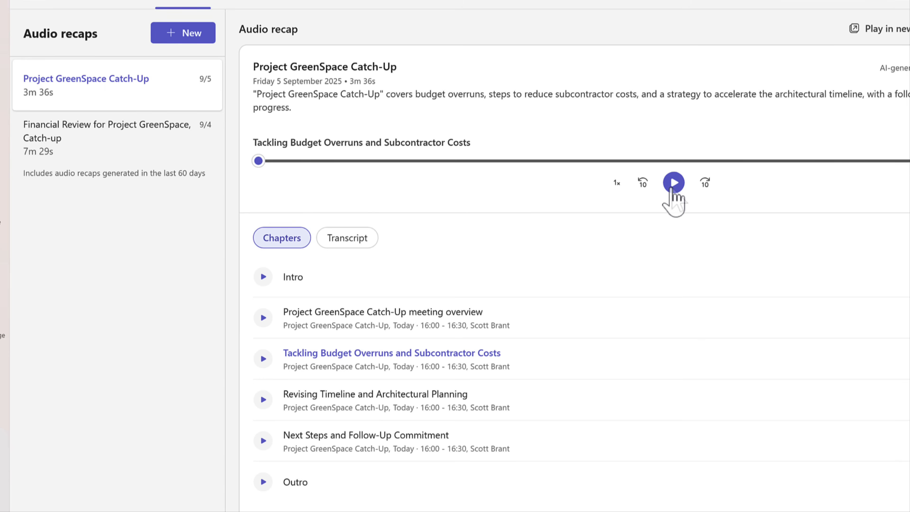
mouse_move(654, 221)
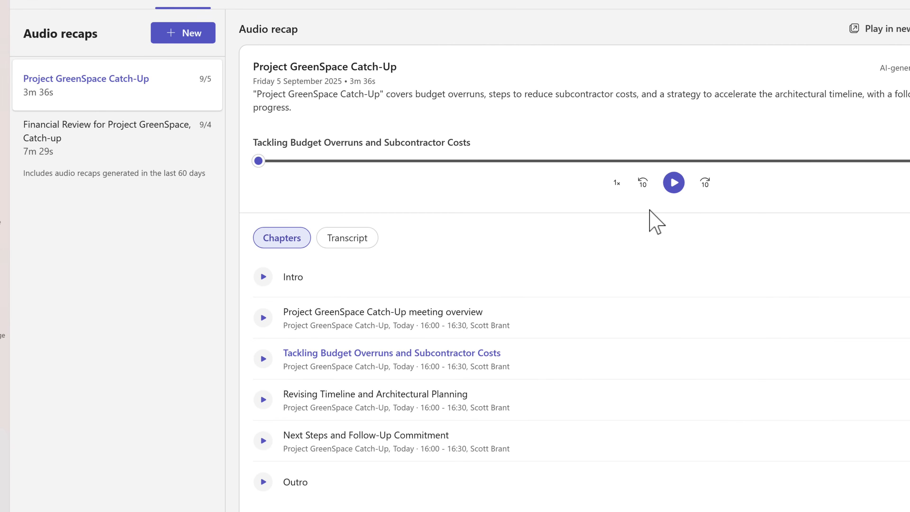
mouse_move(116, 137)
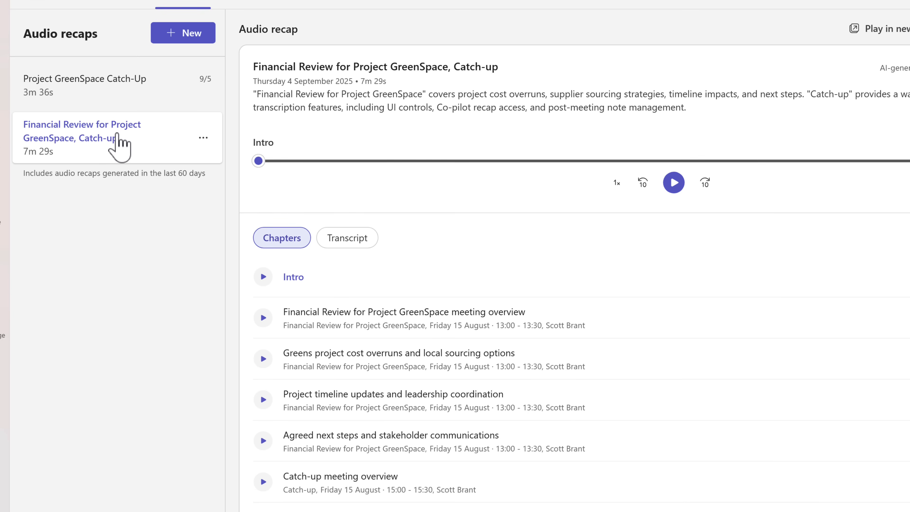
mouse_move(142, 157)
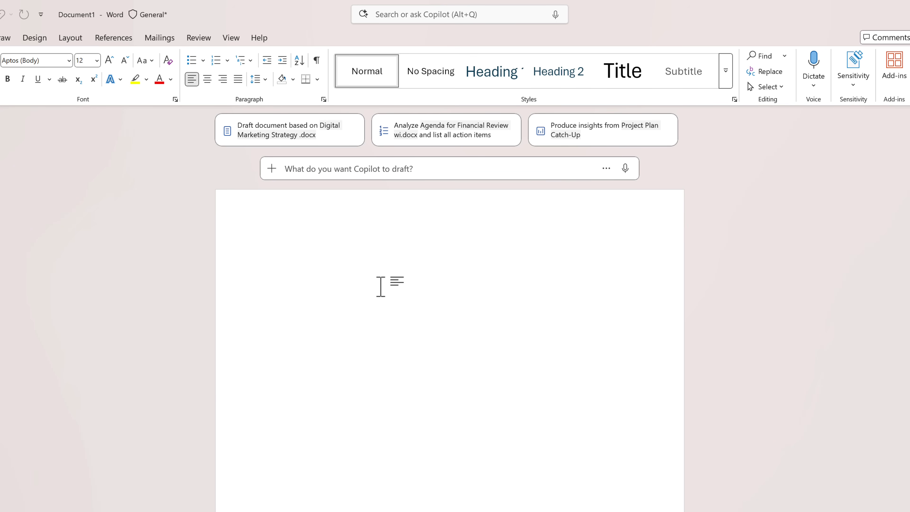
Ask Copilot for professional minutes, referencing the Project GreenSpace Catch-Up meeting via /.
left_click(271, 251)
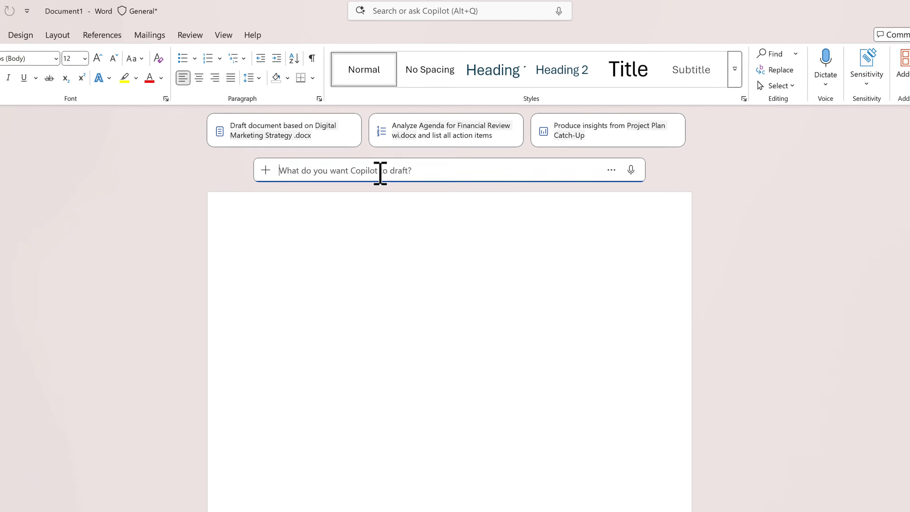
type("Generate me the Minutes from this meeting, written in a professional manner.")
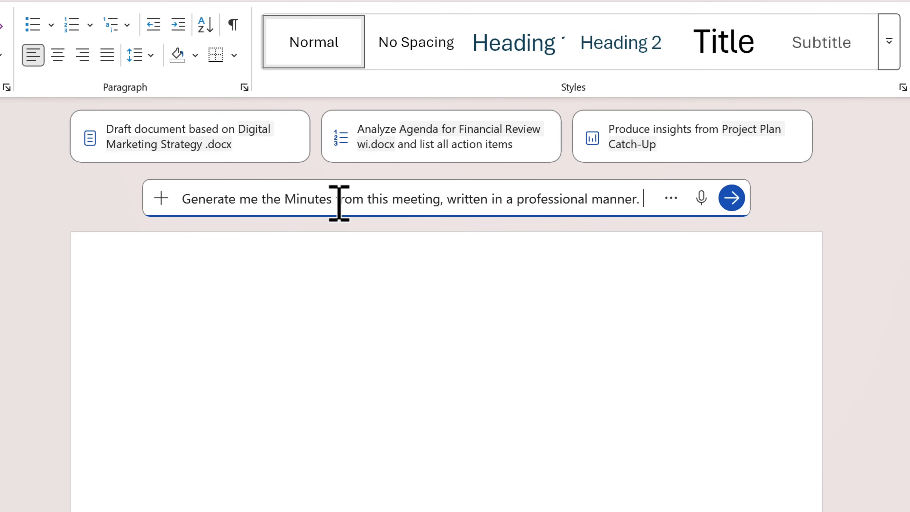
mouse_move(511, 304)
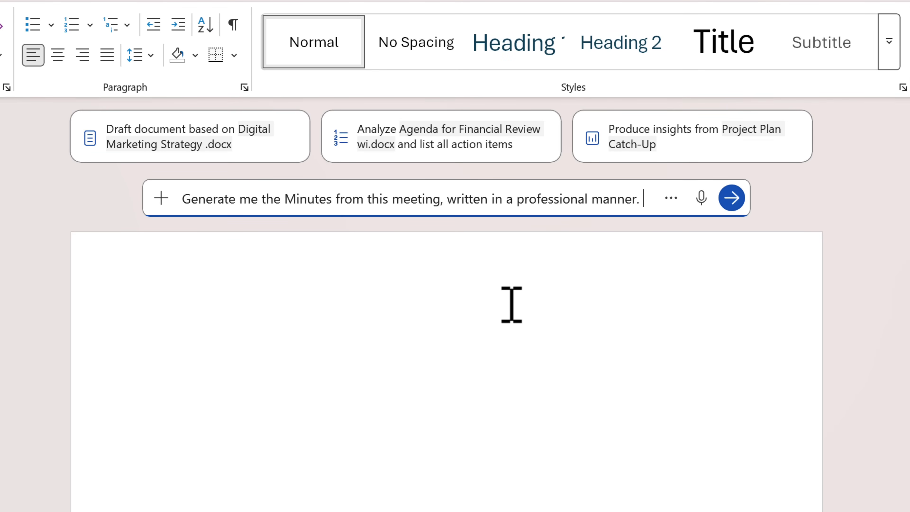
type("/")
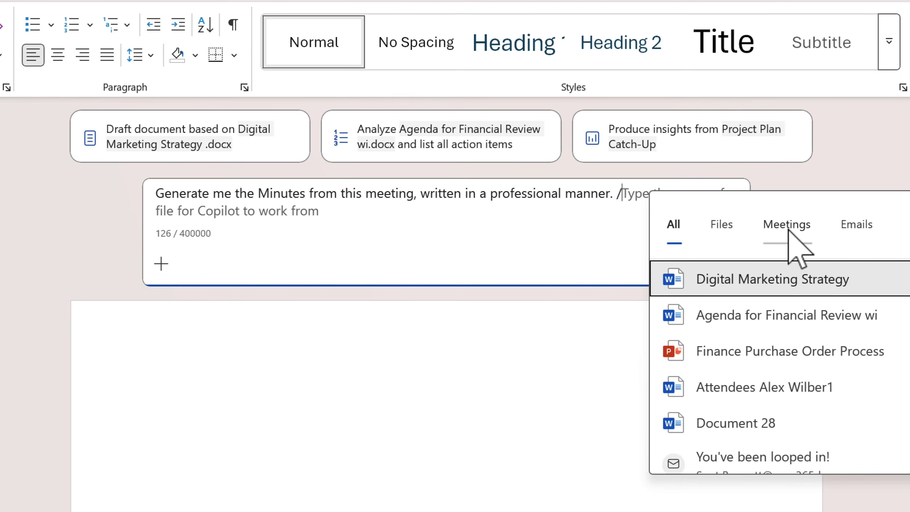
left_click(786, 224)
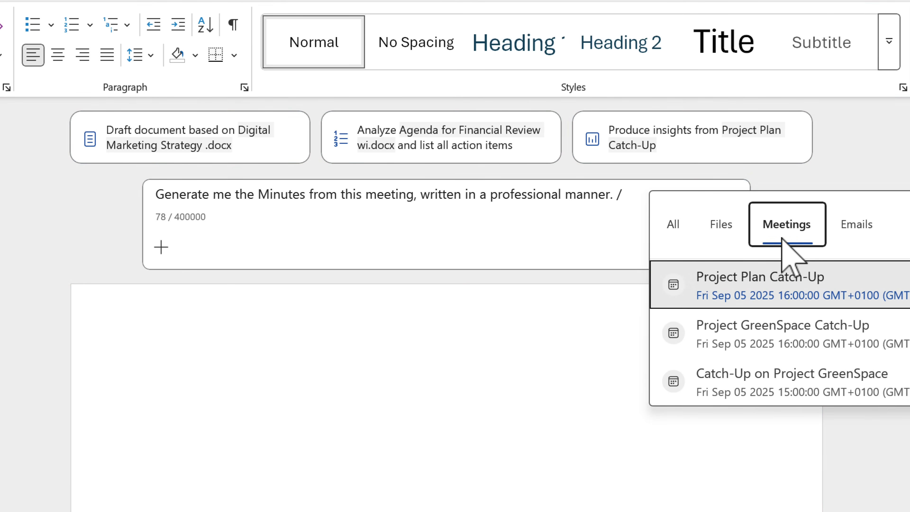
mouse_move(751, 344)
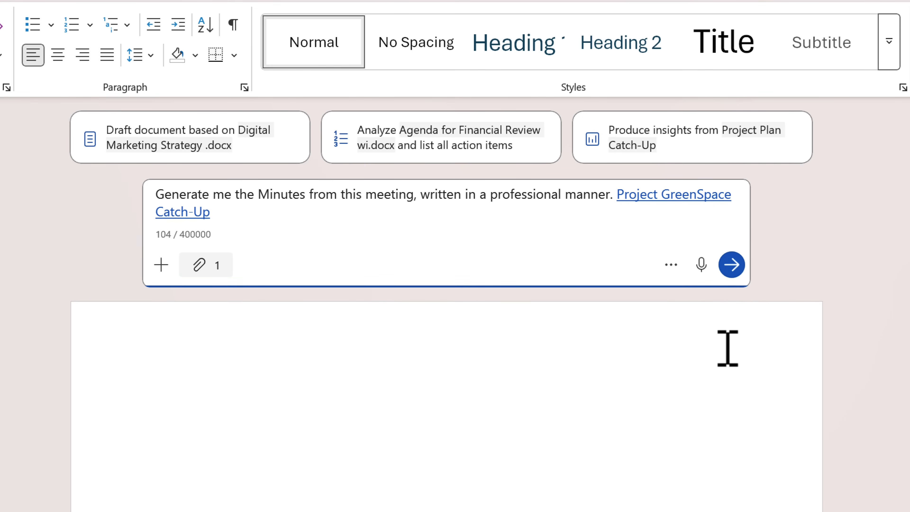
left_click(732, 264)
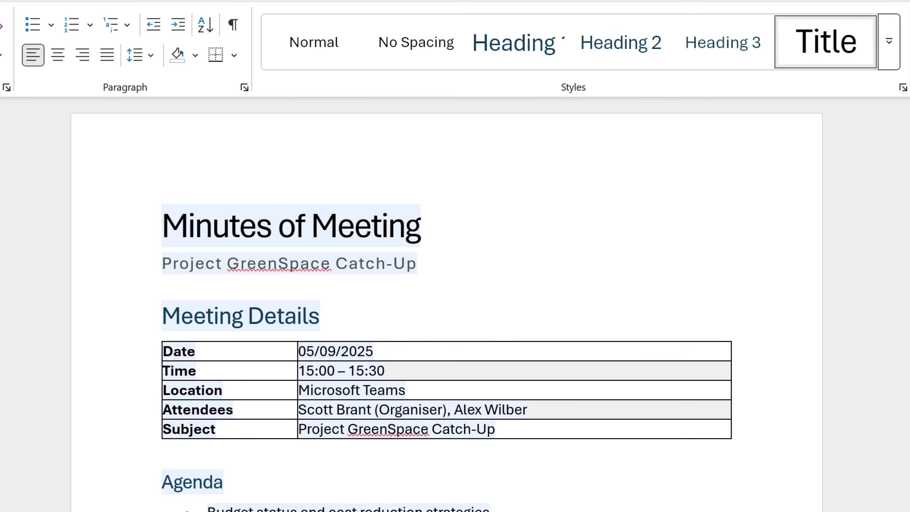
Scroll through the drafted minutes covering discussion summary, actions and meeting close.
scroll("down", 3)
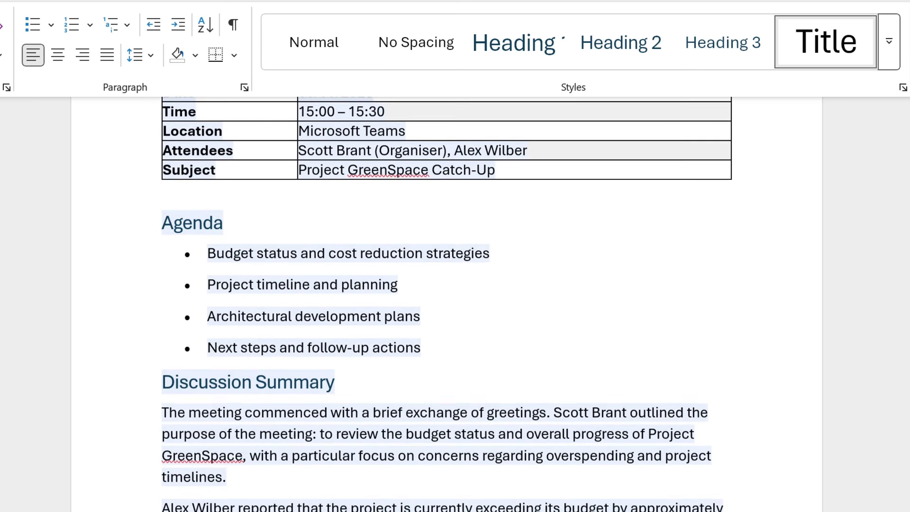
scroll("down", 3)
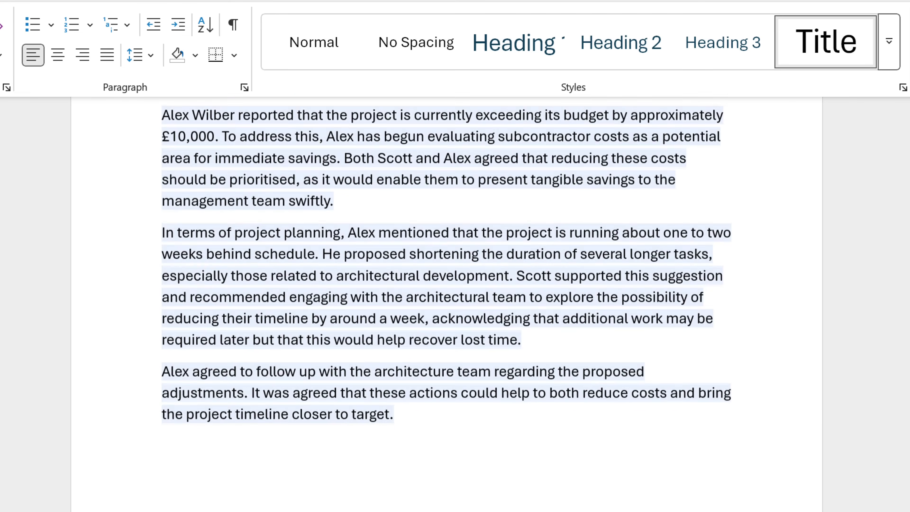
scroll("down", 3)
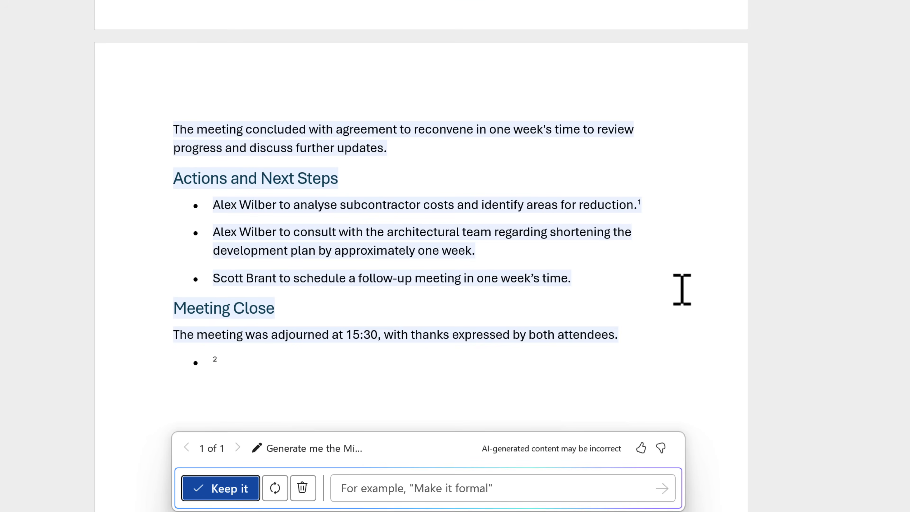
mouse_move(677, 288)
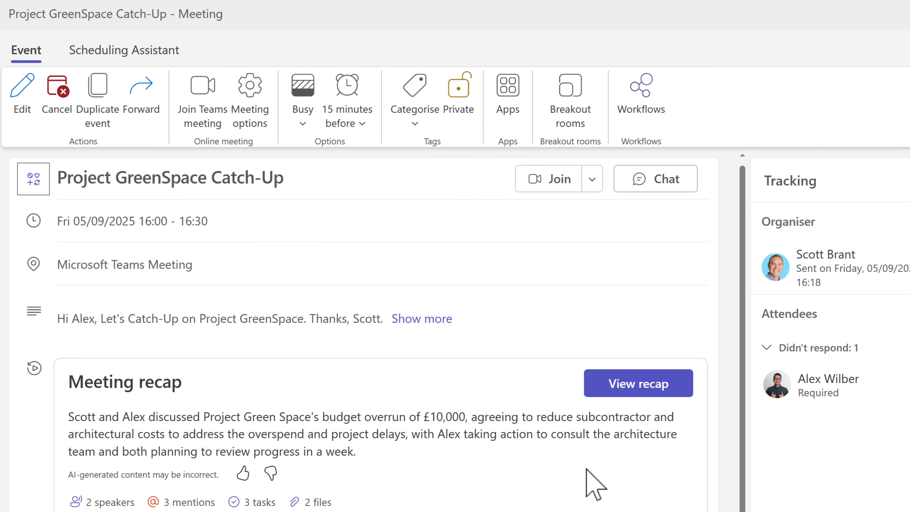
mouse_move(637, 383)
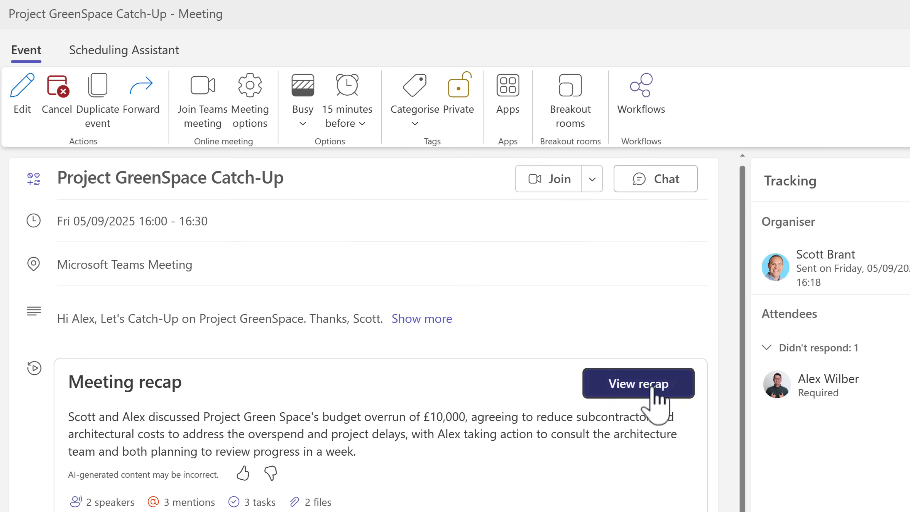
View the GreenSpace catch-up recap with Copilot open alongside for task and cost-saving questions.
left_click(638, 382)
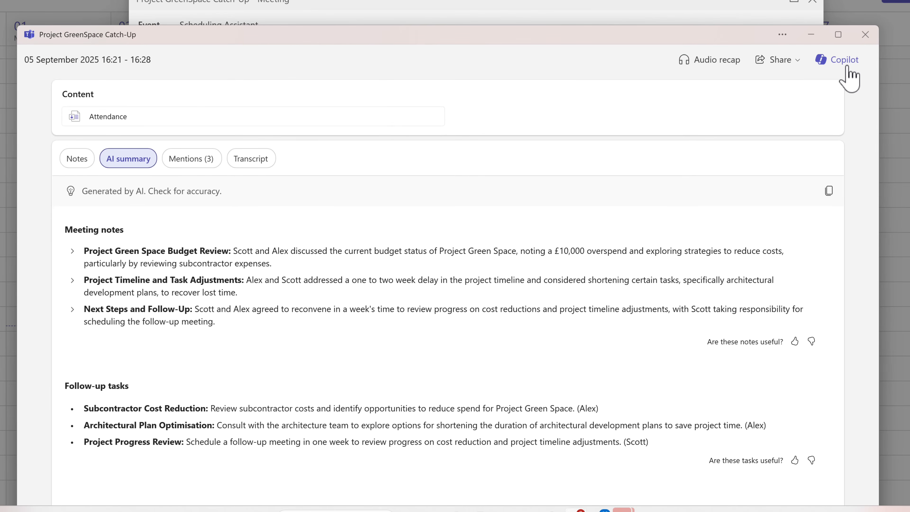
left_click(843, 59)
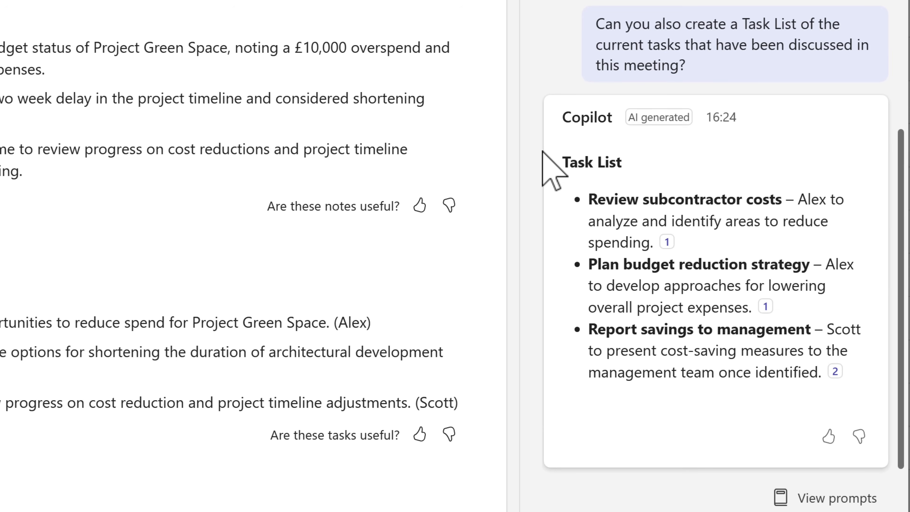
mouse_move(554, 173)
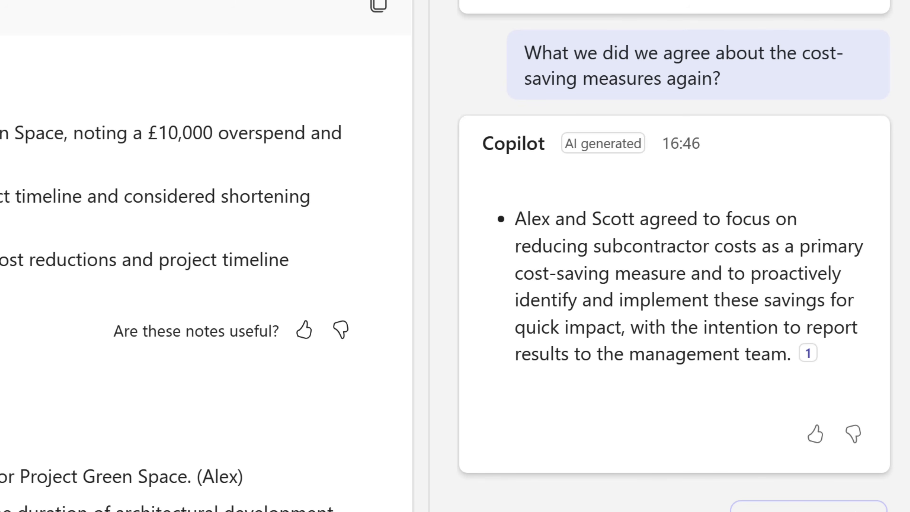
Leave the meeting recap and go to Copilot chat from the left rail.
left_click(25, 224)
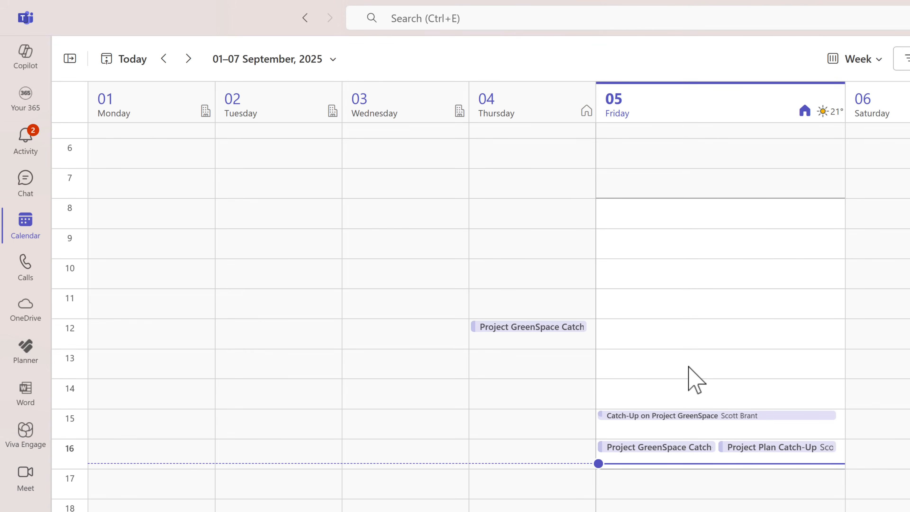
mouse_move(694, 384)
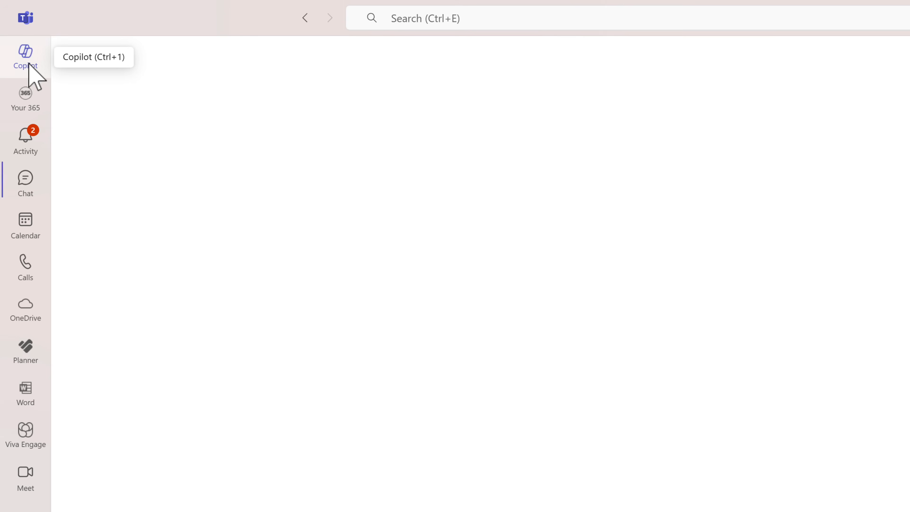
left_click(26, 52)
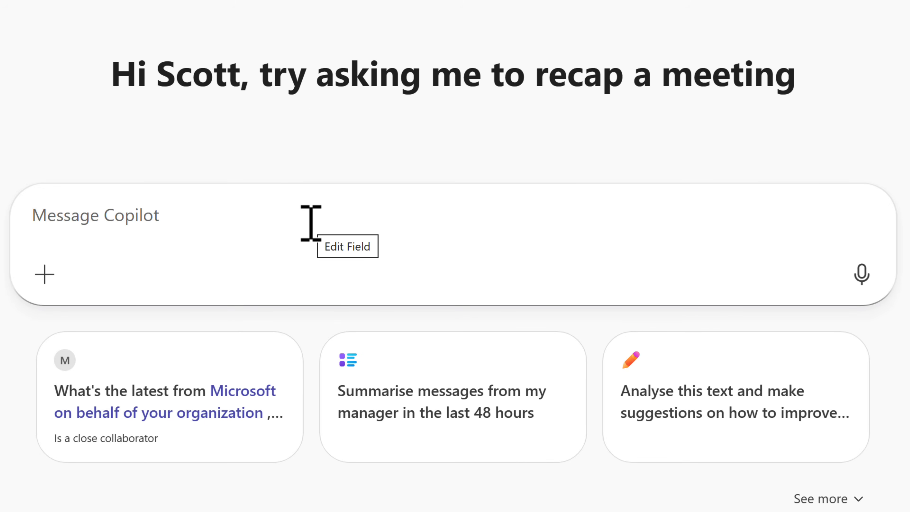
mouse_move(313, 243)
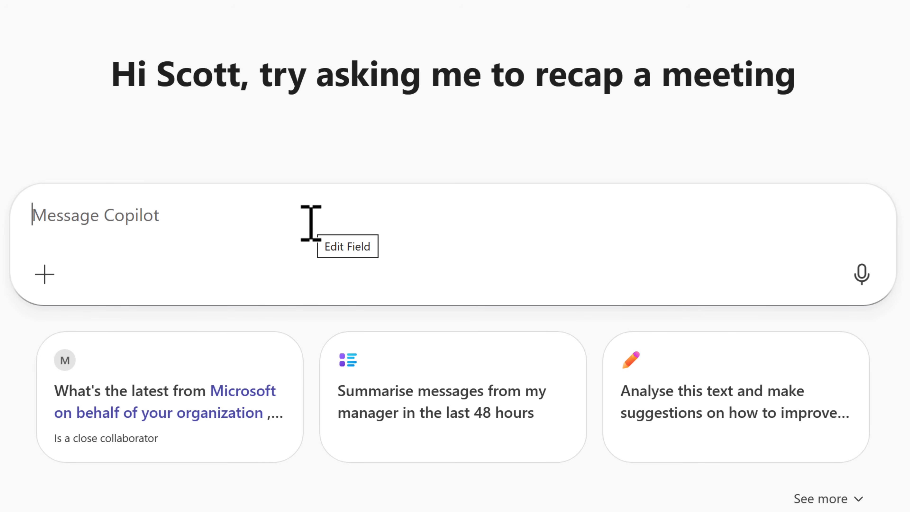
Ask Copilot what was discussed around cost management, referencing the Project GreenSpace Catch-Up meeting.
type("Can you remind me what we discussed around cost management in this meeting?")
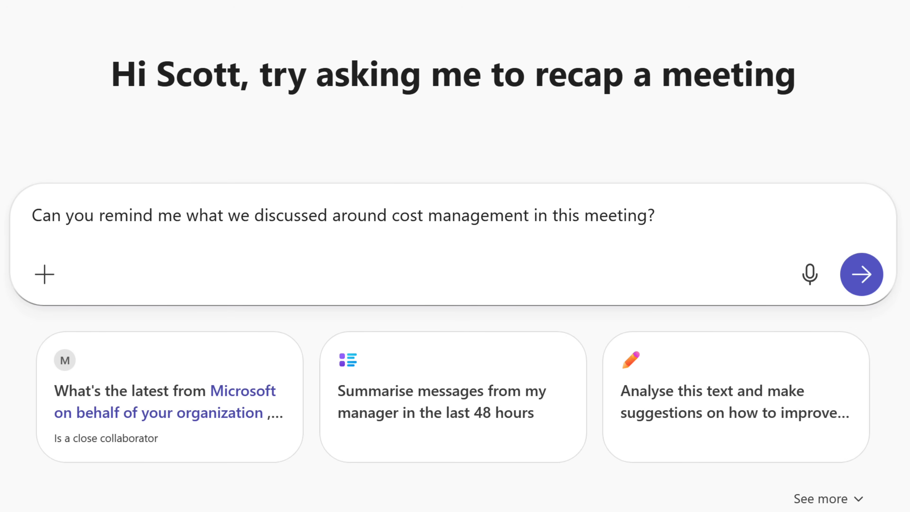
left_click(292, 351)
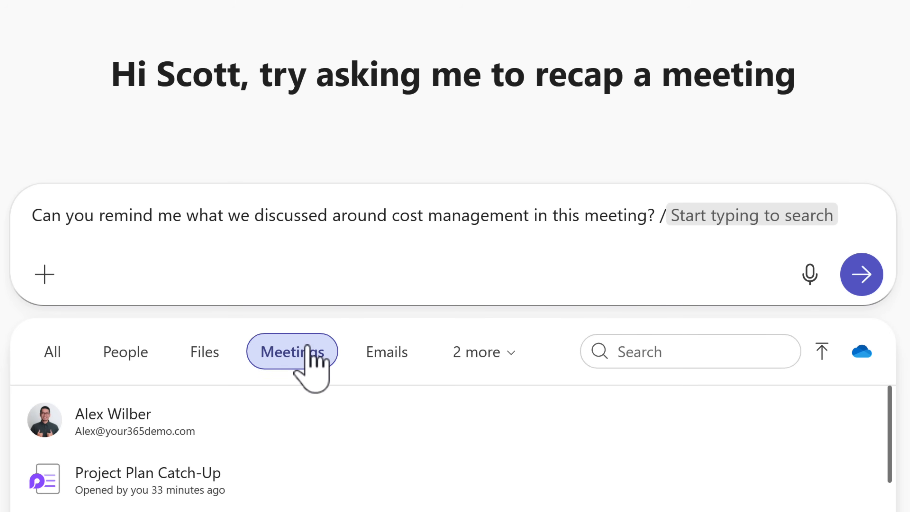
left_click(292, 351)
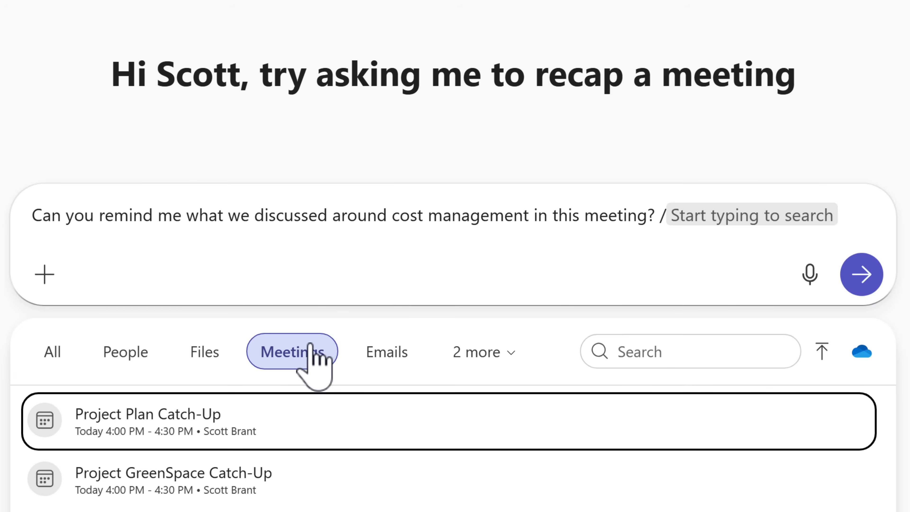
mouse_move(316, 365)
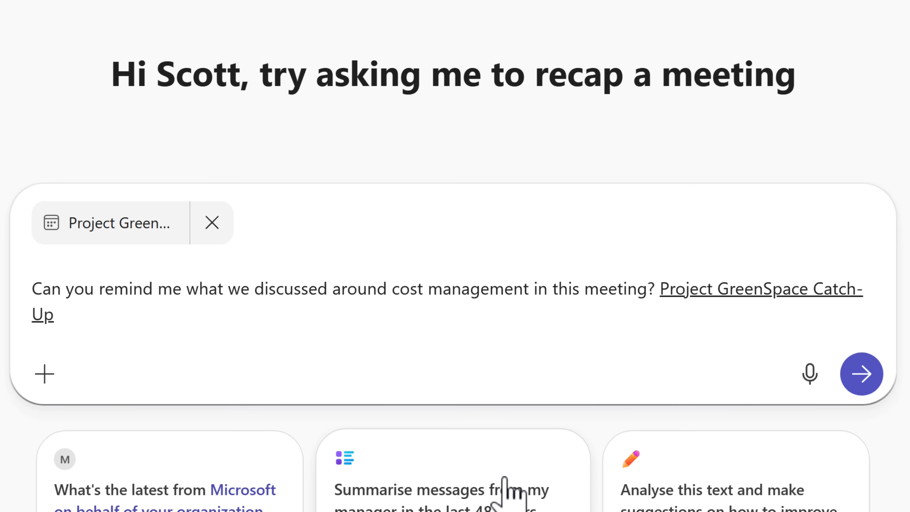
left_click(861, 374)
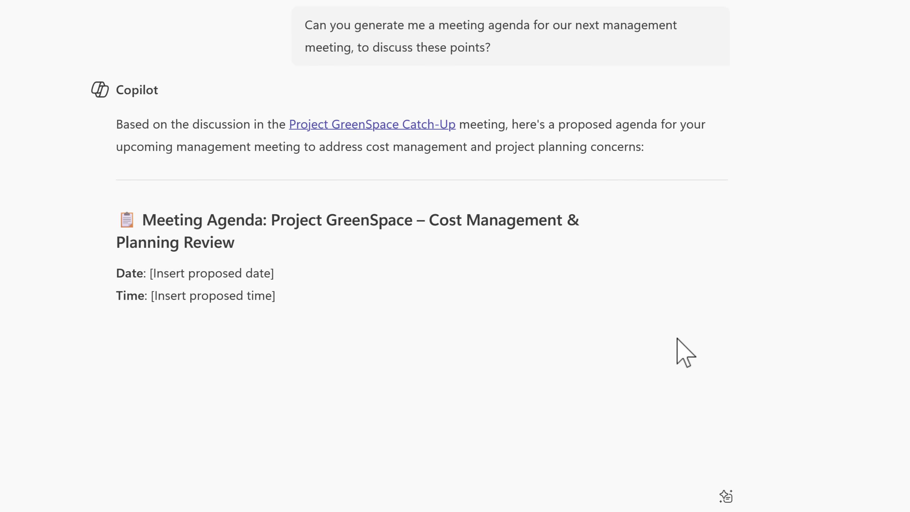
Scroll through Copilot's proposed agenda covering budget status, subcontractor cost strategy and timeline adjustments.
scroll("down", 3)
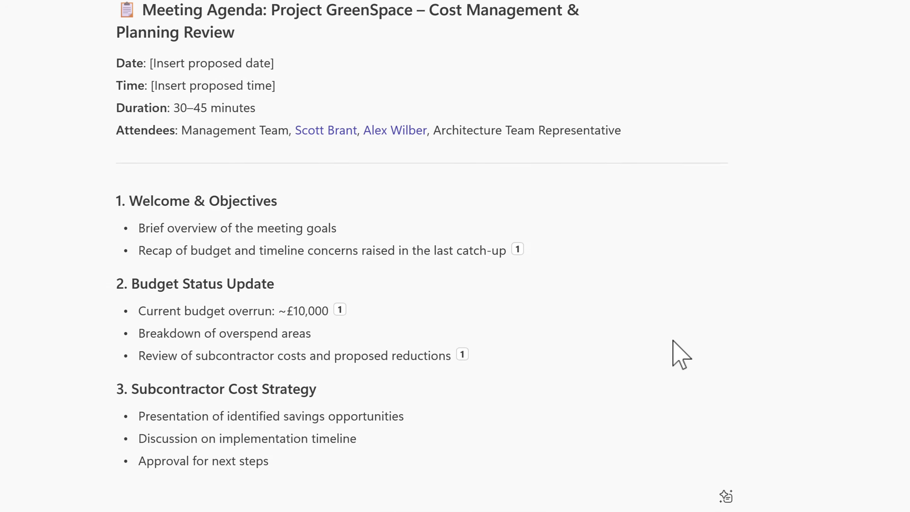
scroll("down", 3)
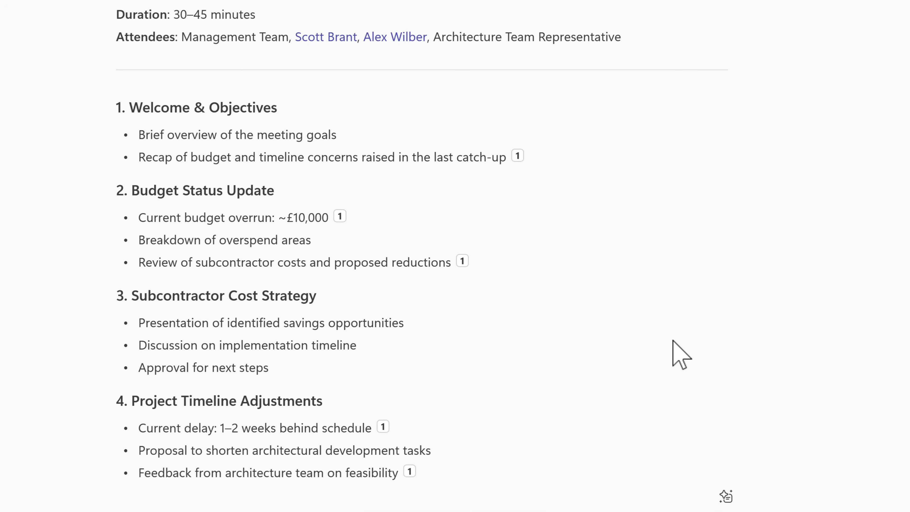